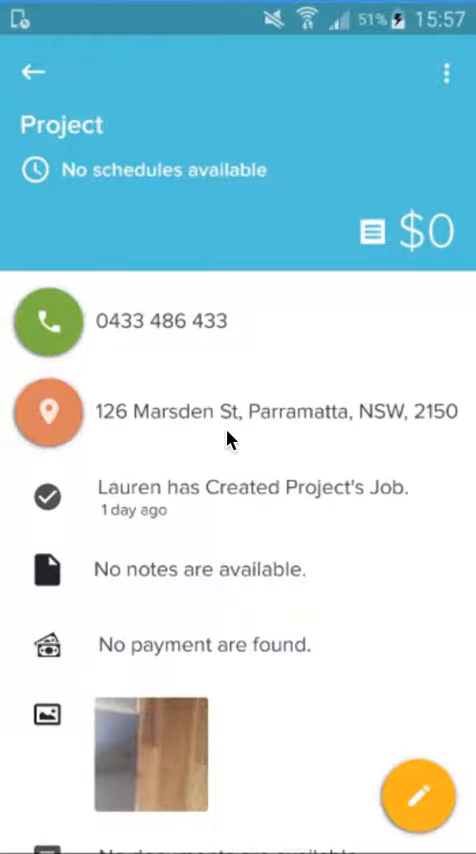
- Bring up the Create Task Detail form from the project's job photo
click(420, 796)
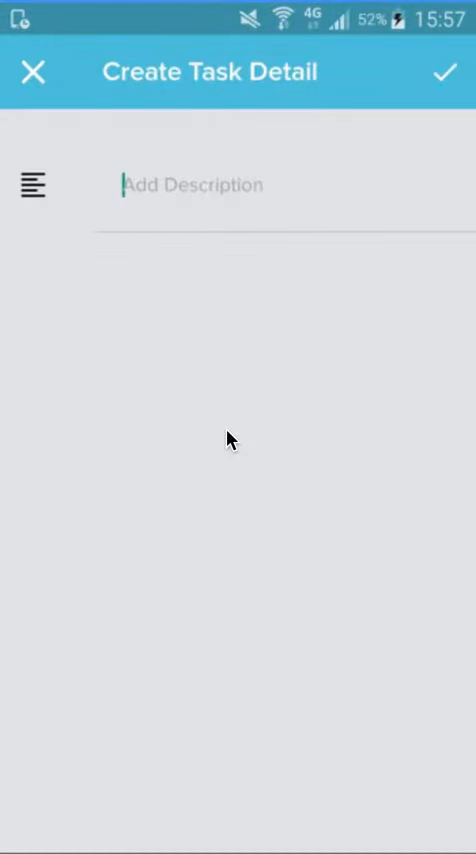
- Save a new task tag titled 'work', leaving two markers on the photo
text(new)
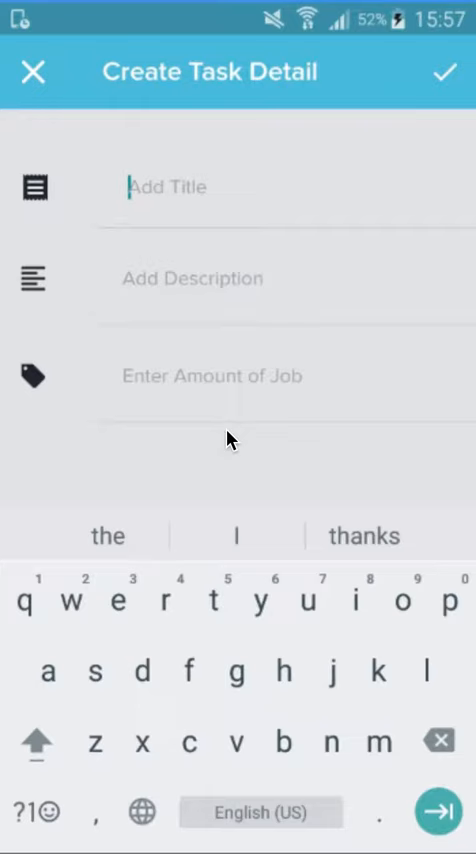
text(work)
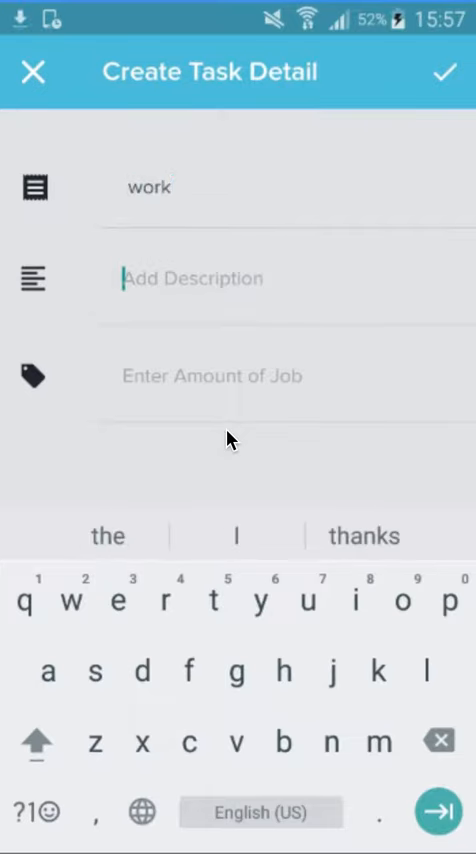
text(new)
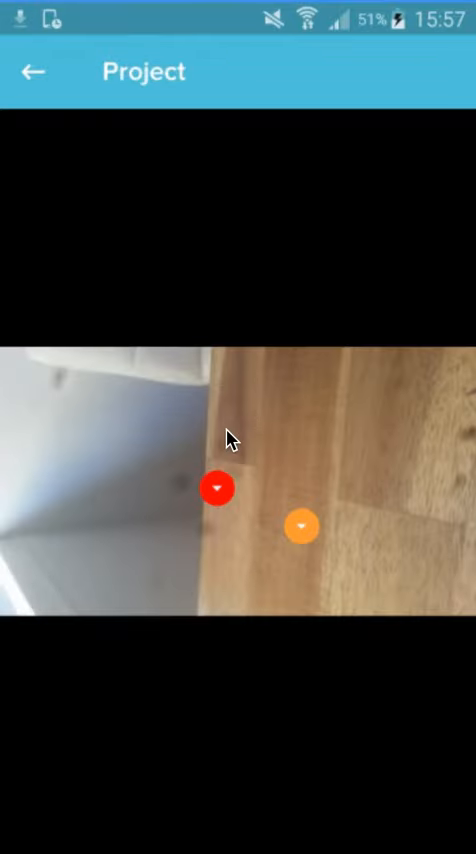
- Tag the photo with part 'wood', described 'square', job amount 200
click(216, 488)
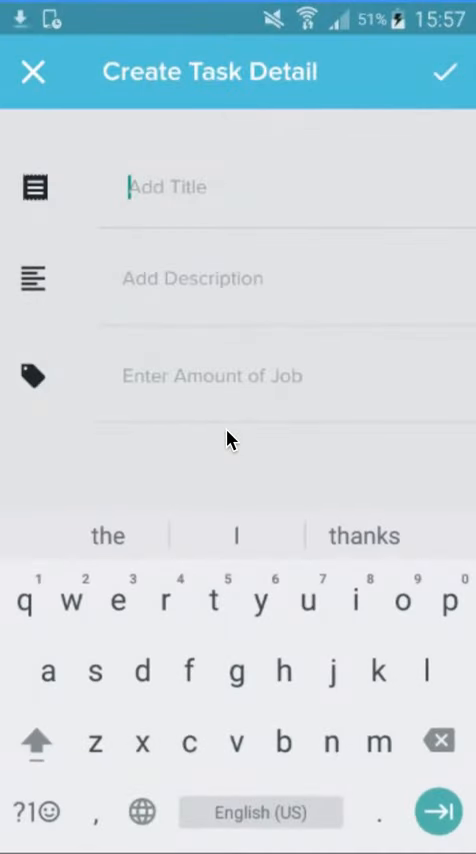
text(wood)
click(286, 280)
text(squa)
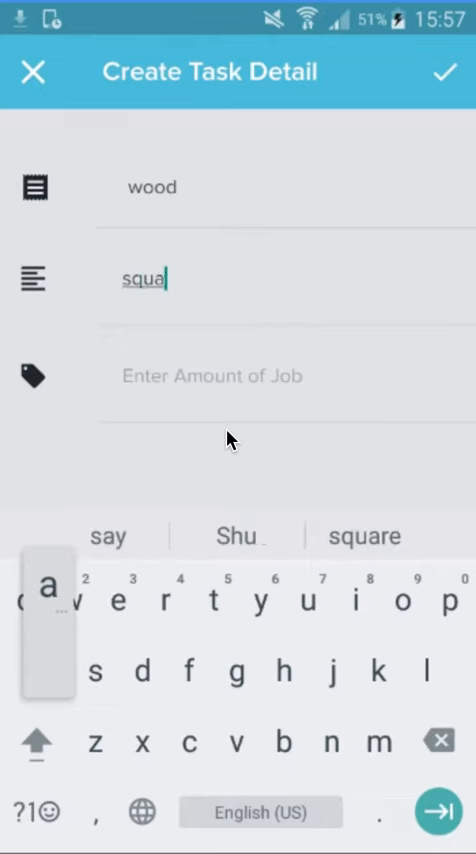
click(362, 536)
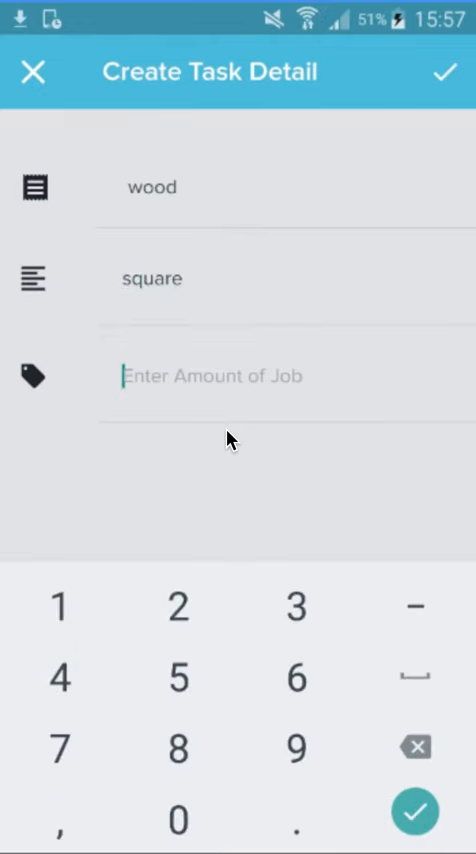
text(200)
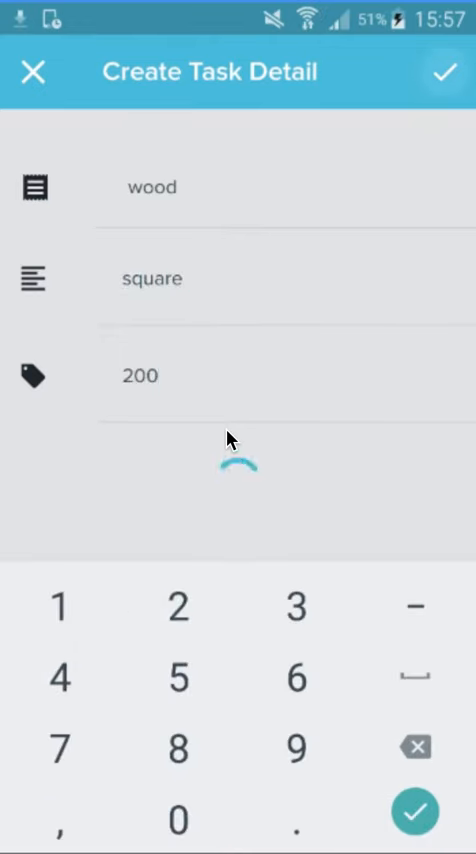